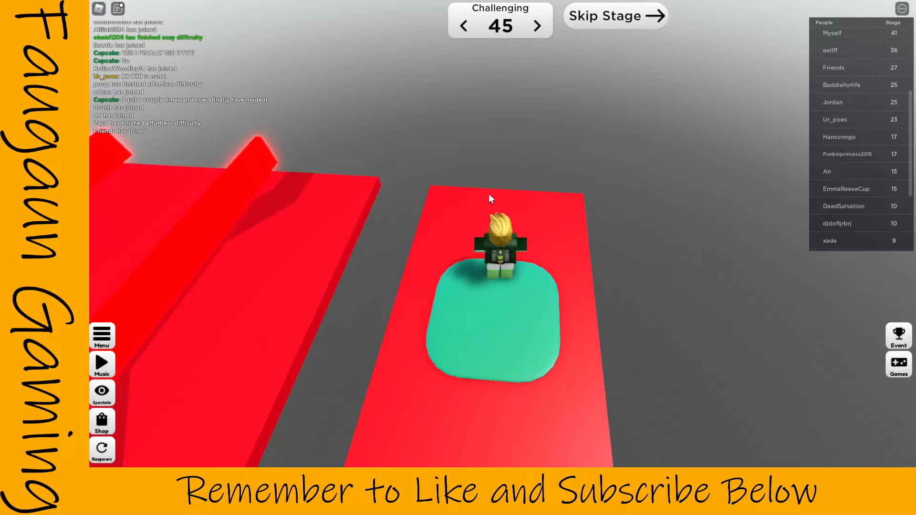
mouse_move(620, 191)
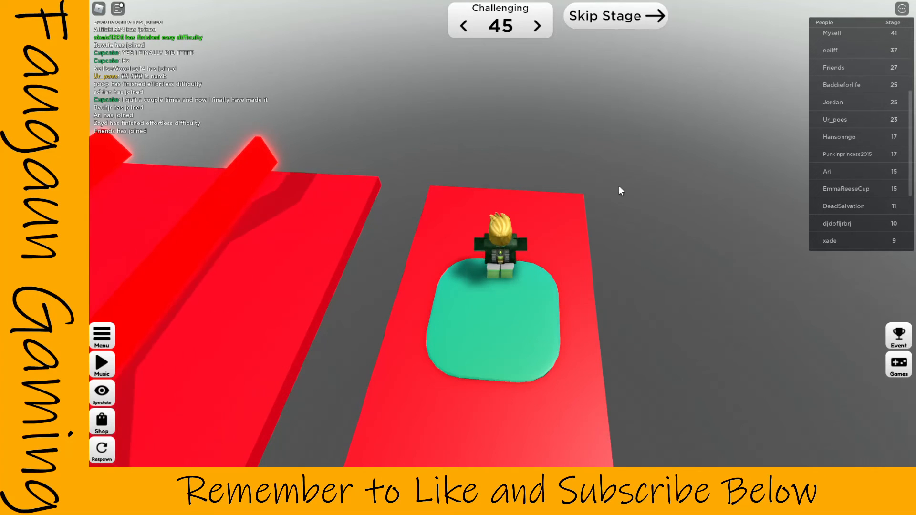